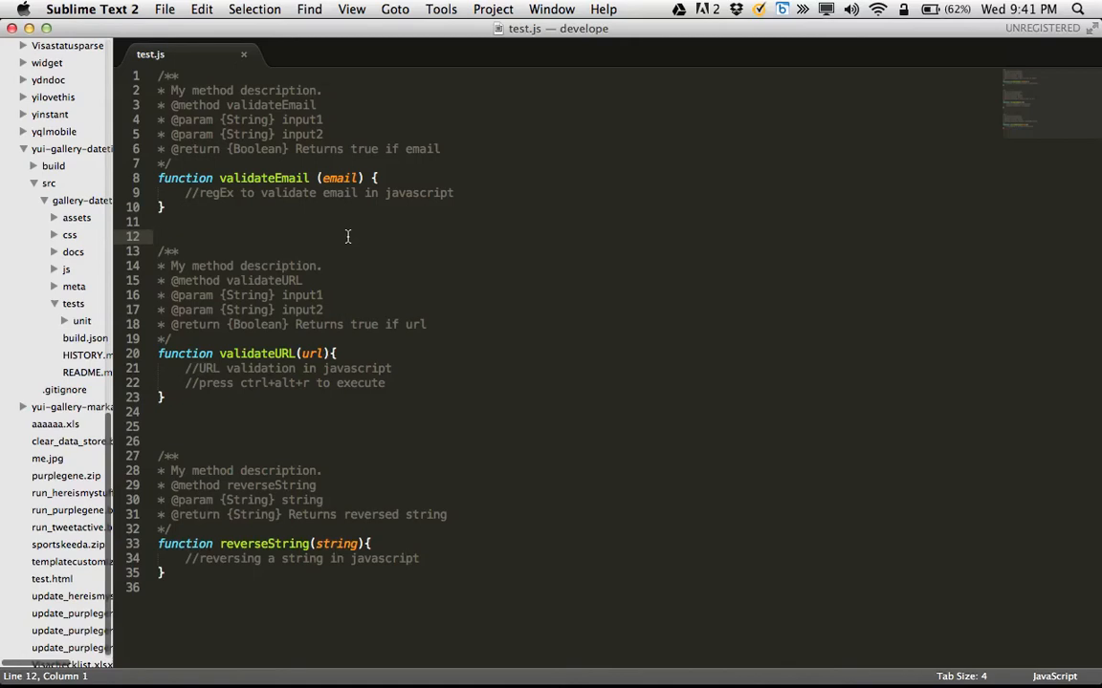
{"action": "mouse_move", "coordinate": [245, 212]}
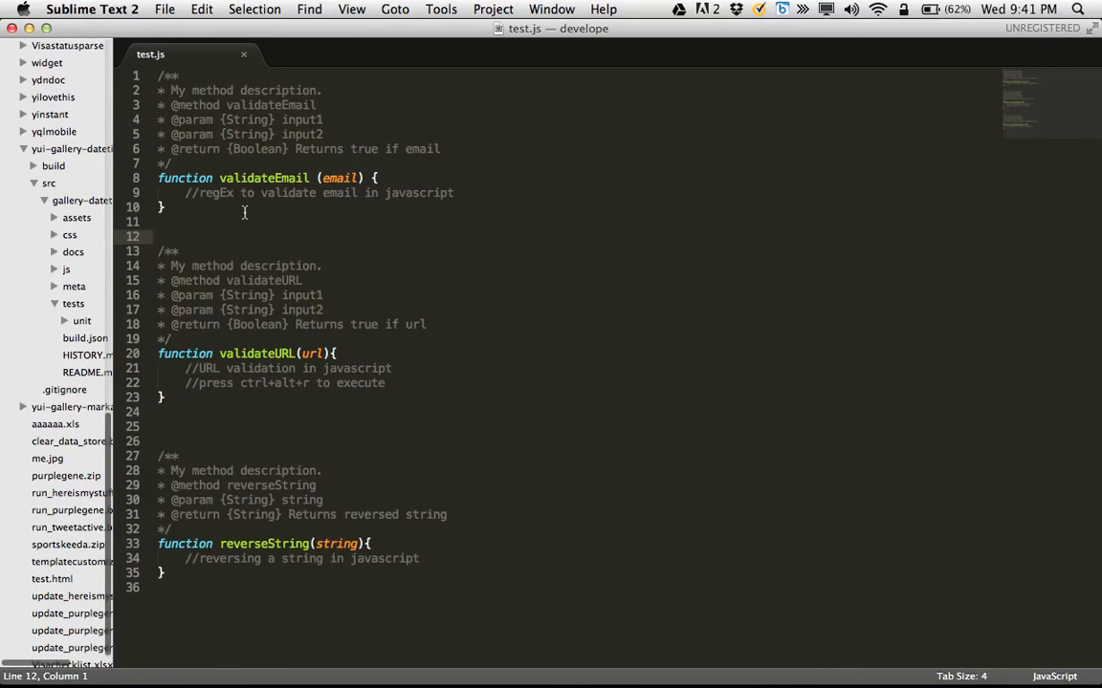
- Select the 'regEx to validate email in javascript' comment and open its context menu
{"action": "left_click", "coordinate": [200, 192]}
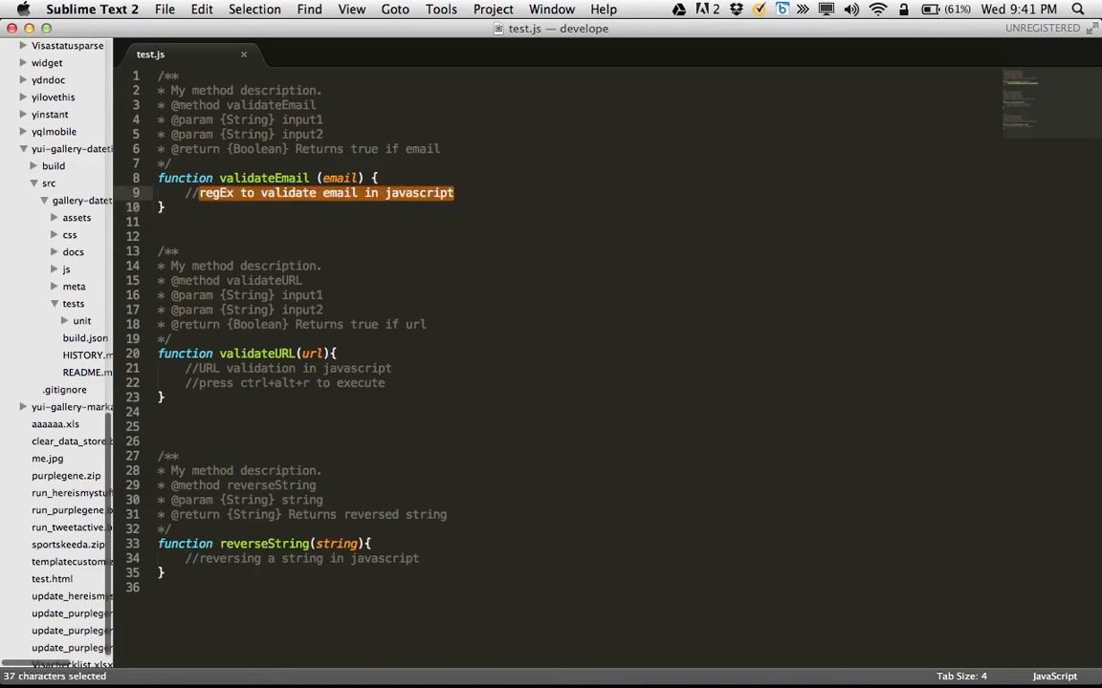
{"action": "right_click", "coordinate": [325, 192]}
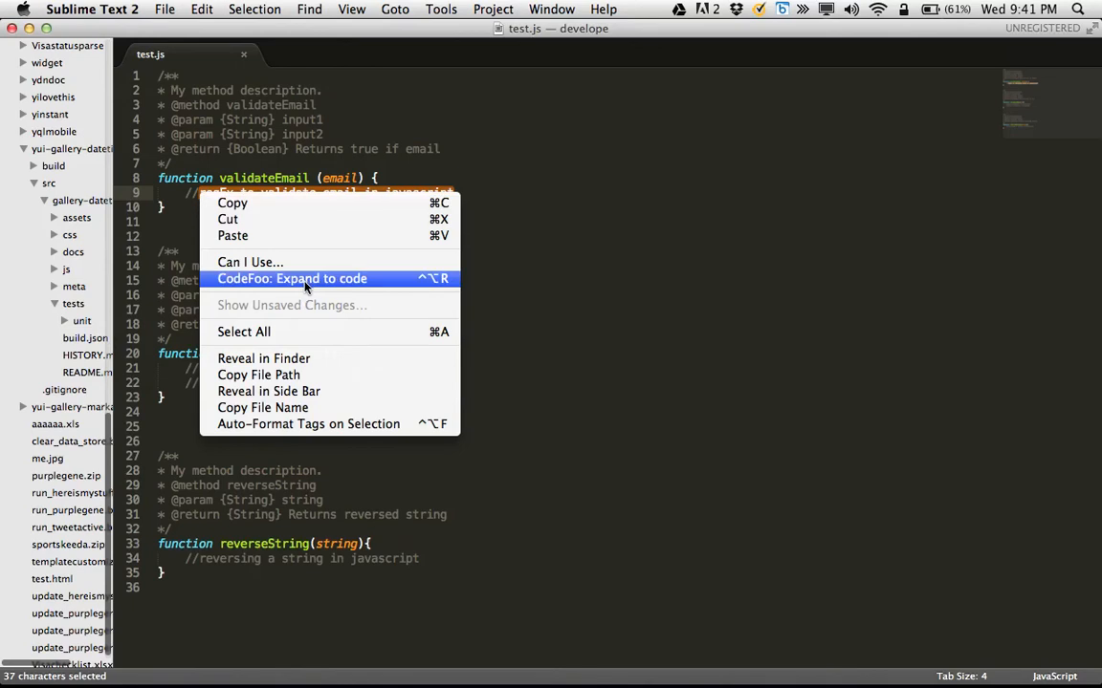
- Expand the comment with CodeFoo into a commented Stack Overflow regex block and select lines 17–19
{"action": "left_click", "coordinate": [291, 278]}
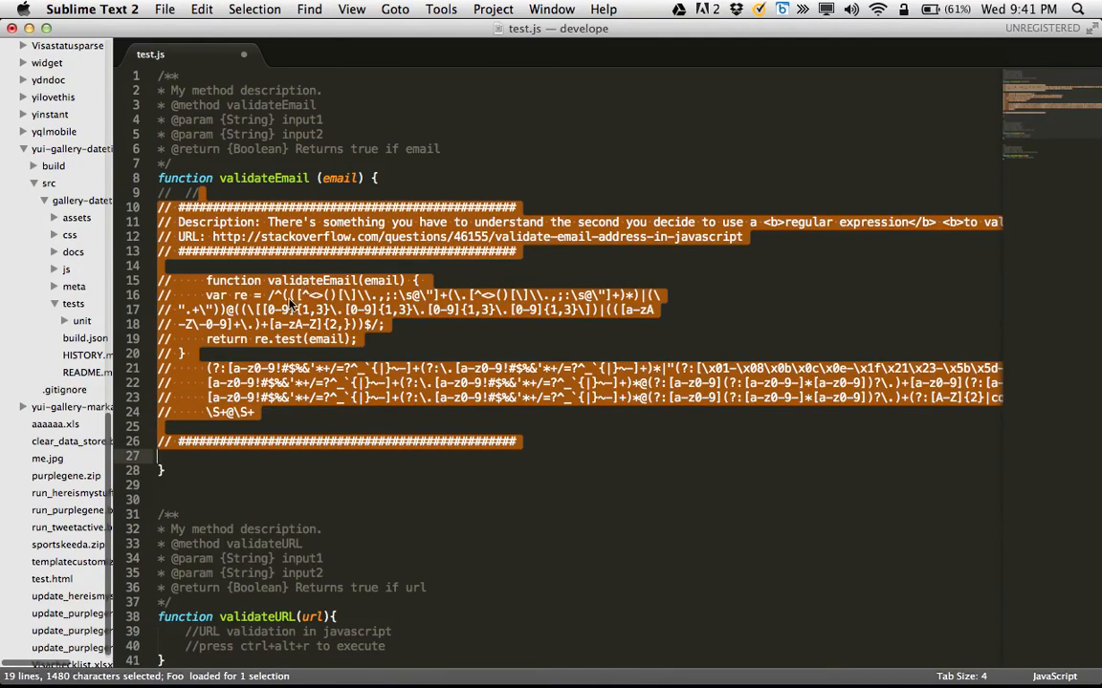
{"action": "left_click", "coordinate": [266, 280]}
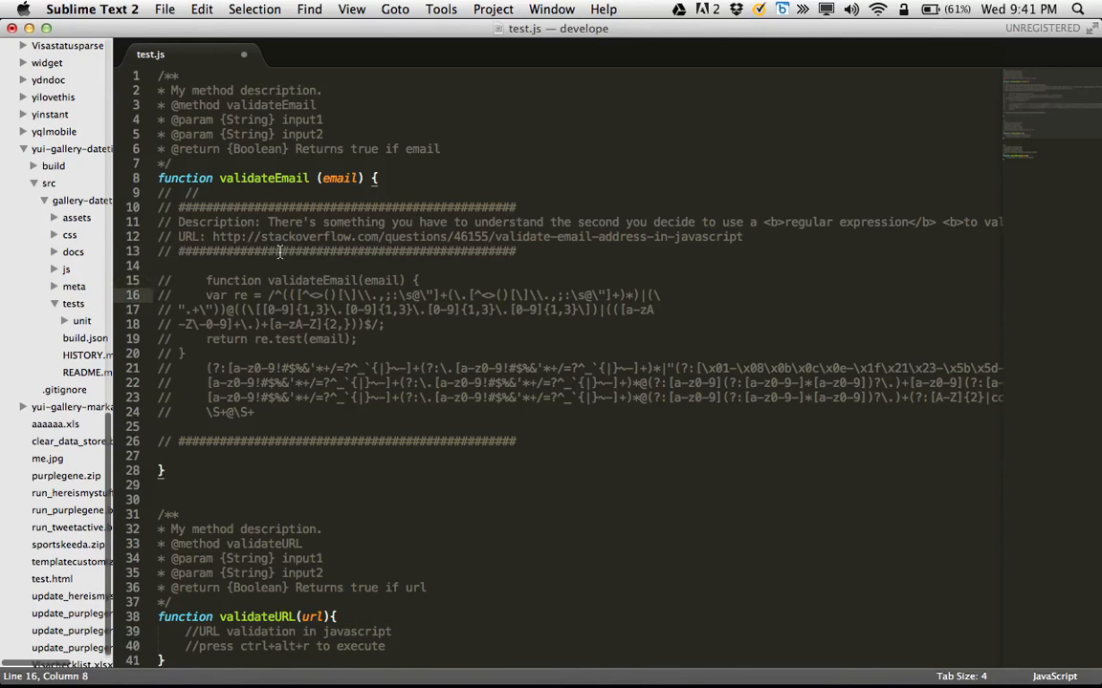
{"action": "left_click", "coordinate": [301, 236]}
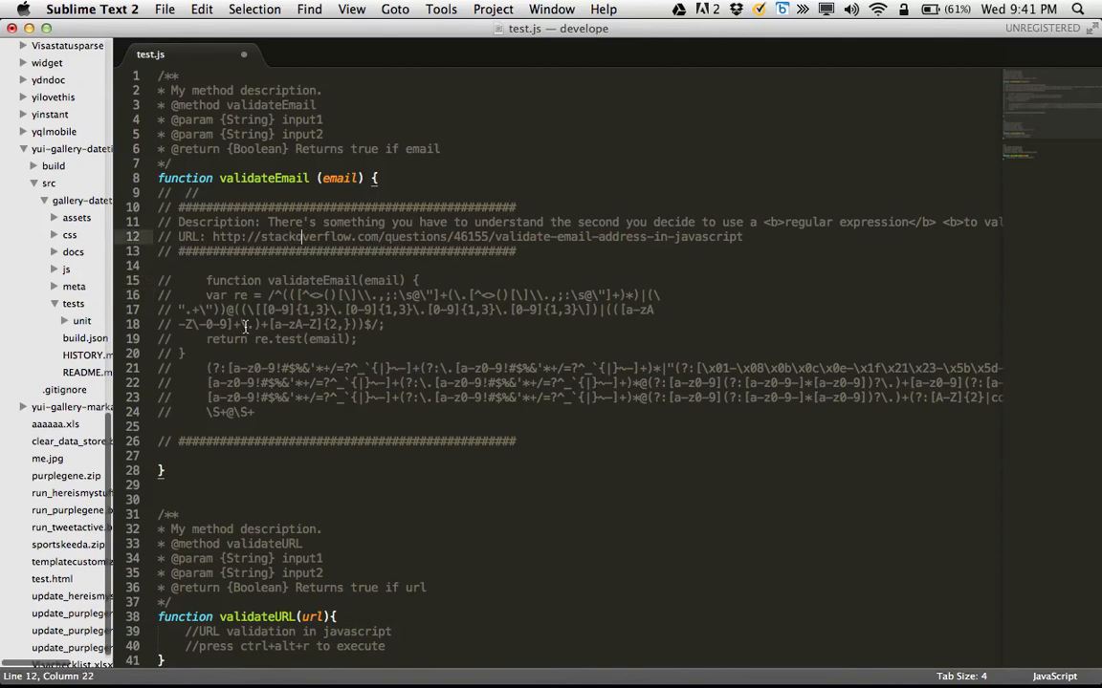
{"action": "left_click", "coordinate": [384, 323]}
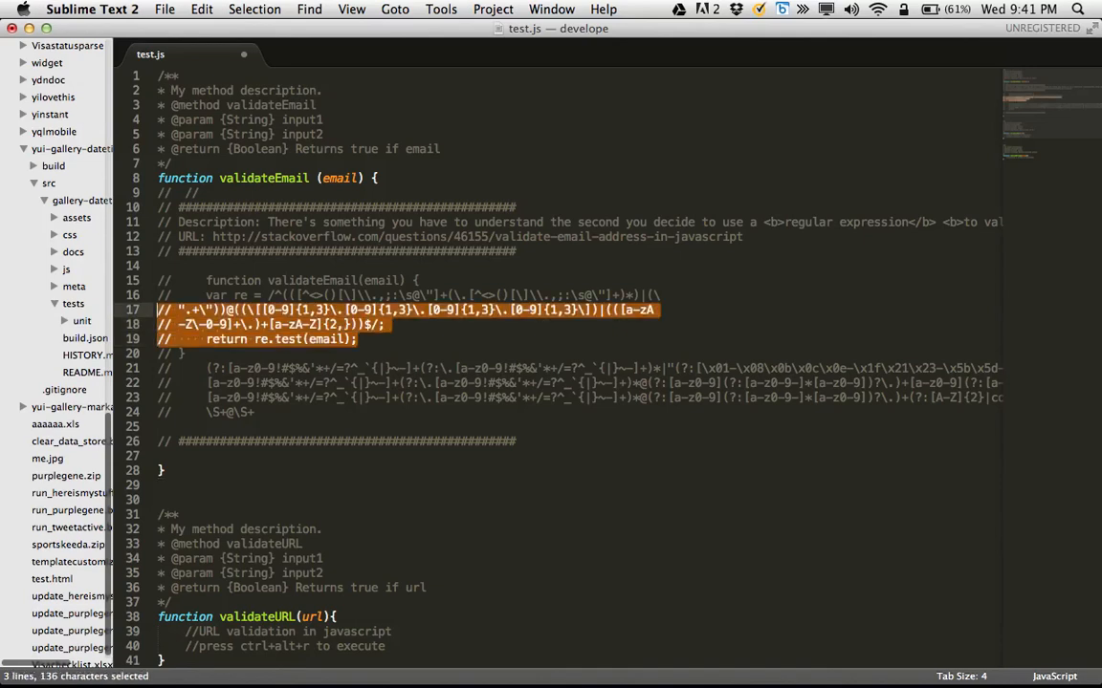
- Remove the surrounding snippet lines and select the remaining four commented regex lines
{"action": "key", "text": "cmd+c"}
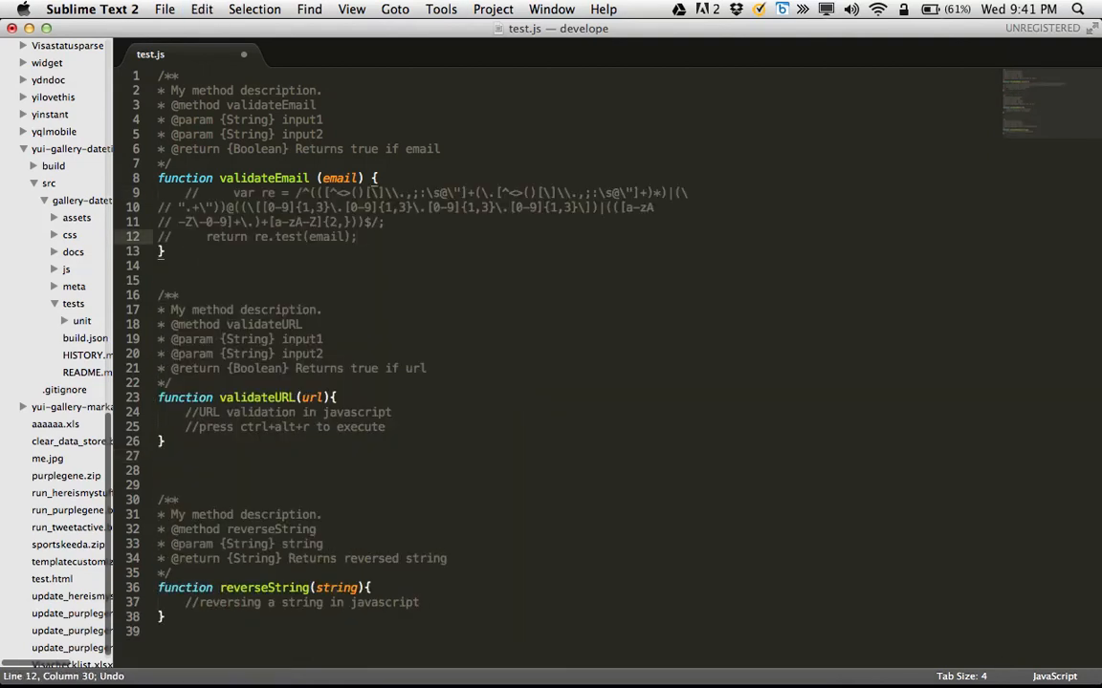
{"action": "left_click_drag", "start_coordinate": [159, 192], "coordinate": [358, 236]}
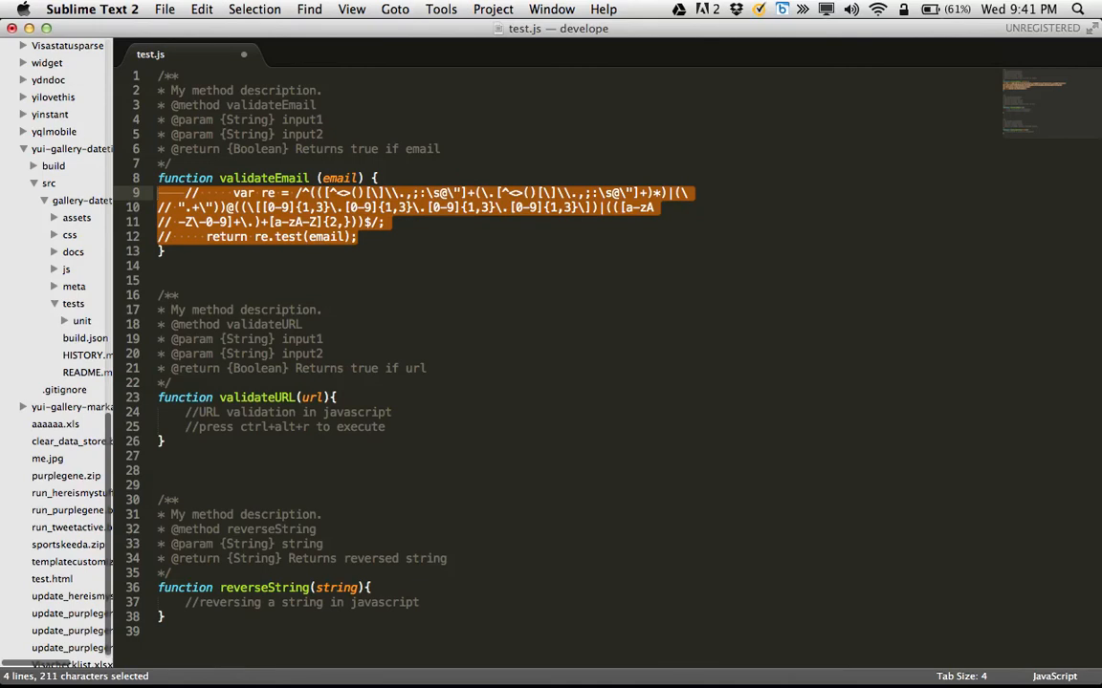